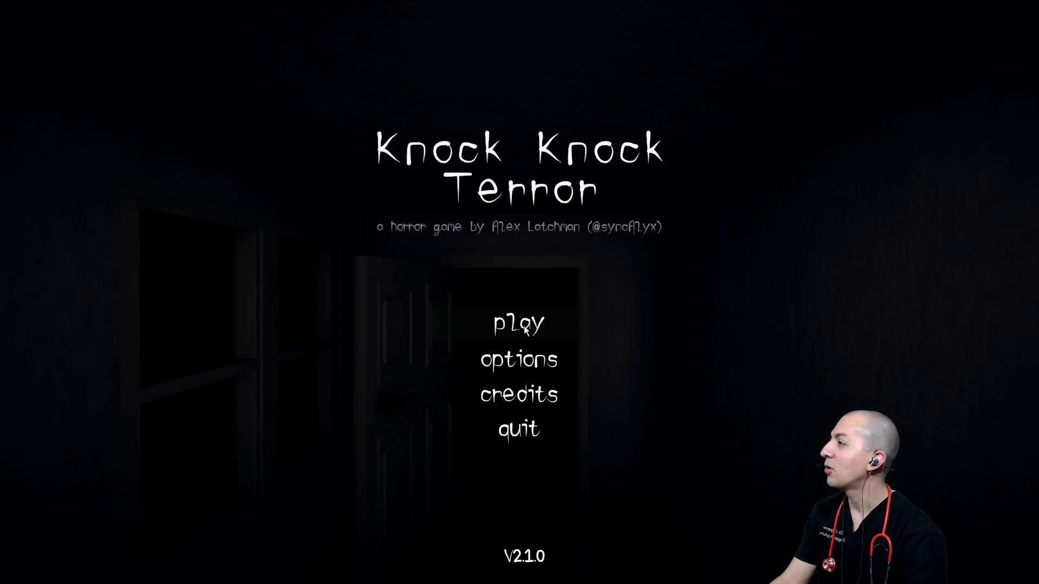
{"action": "mouse_move", "coordinate": [518, 324]}
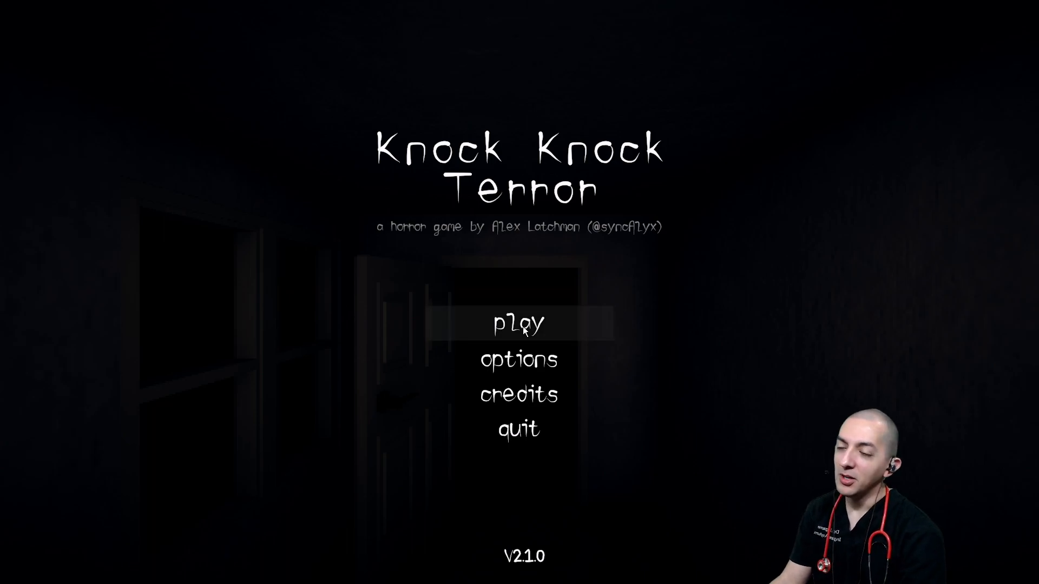
{"action": "left_click", "coordinate": [518, 324]}
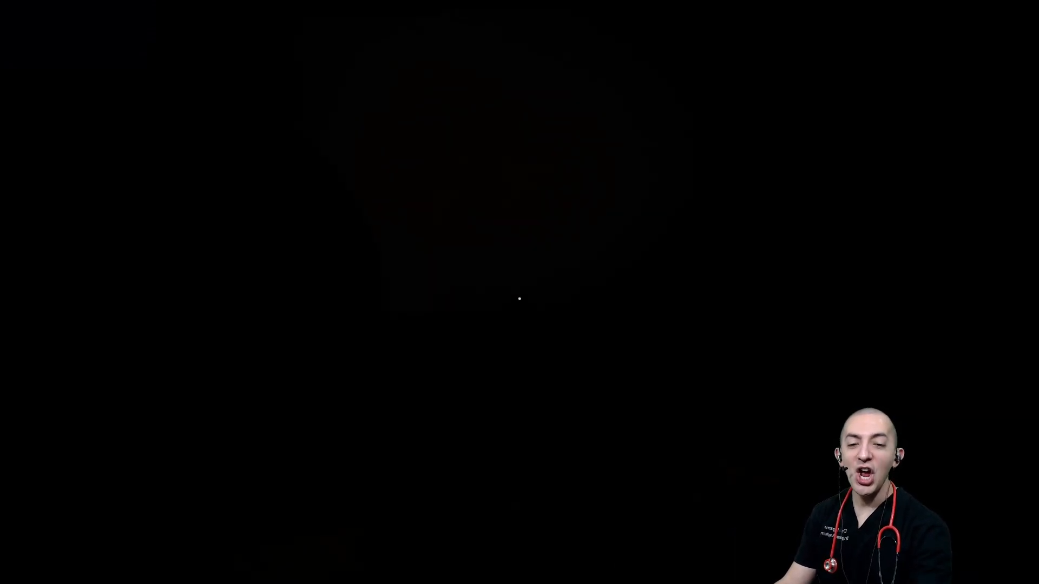